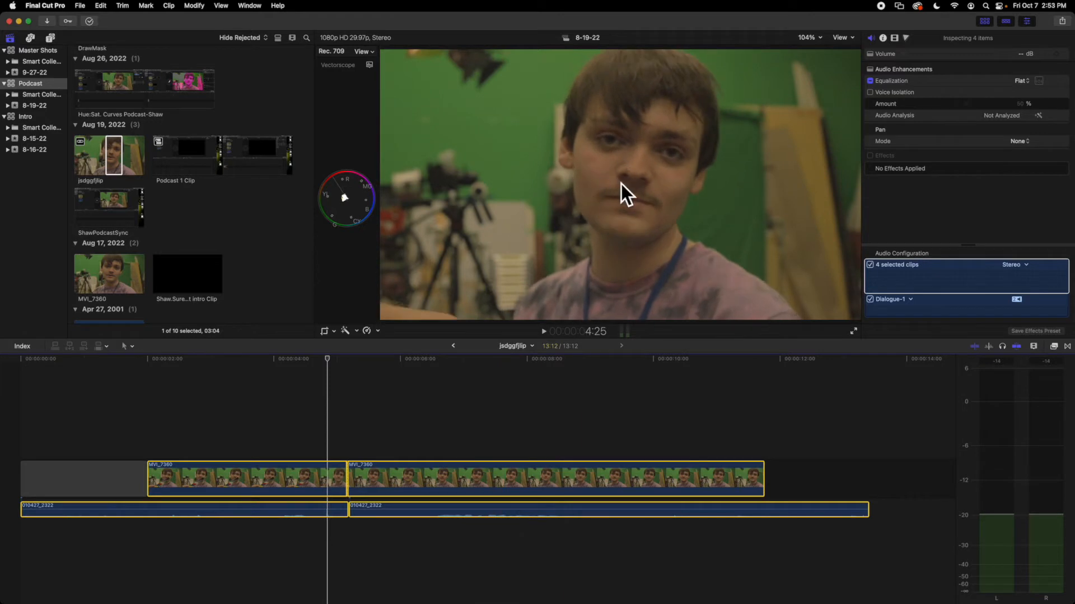
- Select the second audio clip 010427_2322 and bring up its ten-band Graphic Equalizer, all flat at 0 dB
{"action": "left_click", "coordinate": [631, 404]}
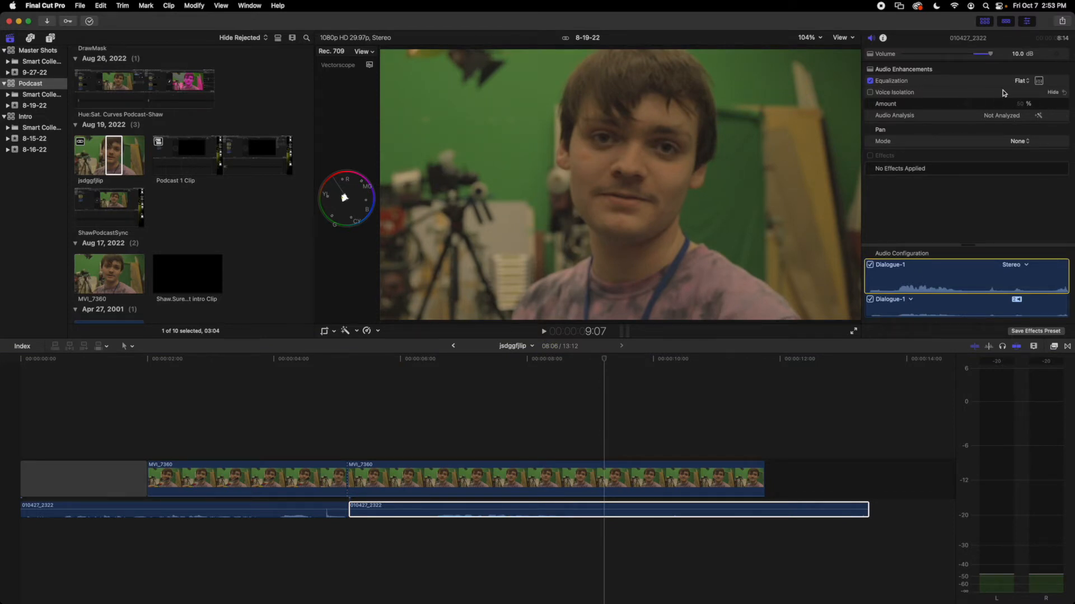
{"action": "left_click", "coordinate": [1022, 81]}
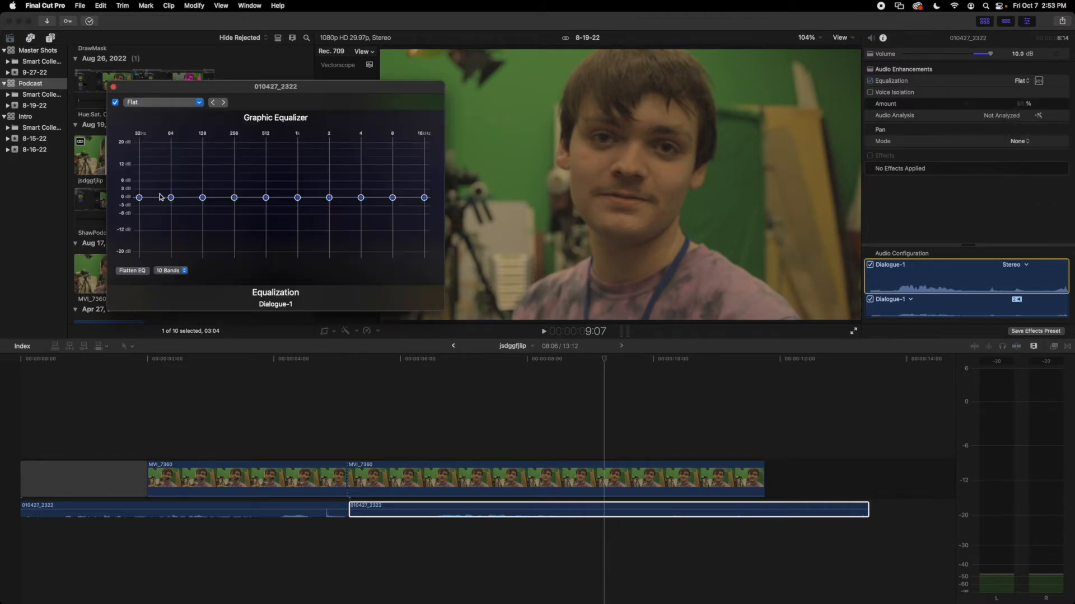
- Boost the 32–256 Hz bands to about +20 dB and cut the 16 kHz band to −20 dB
{"action": "left_click_drag", "start_coordinate": [139, 198], "coordinate": [138, 142]}
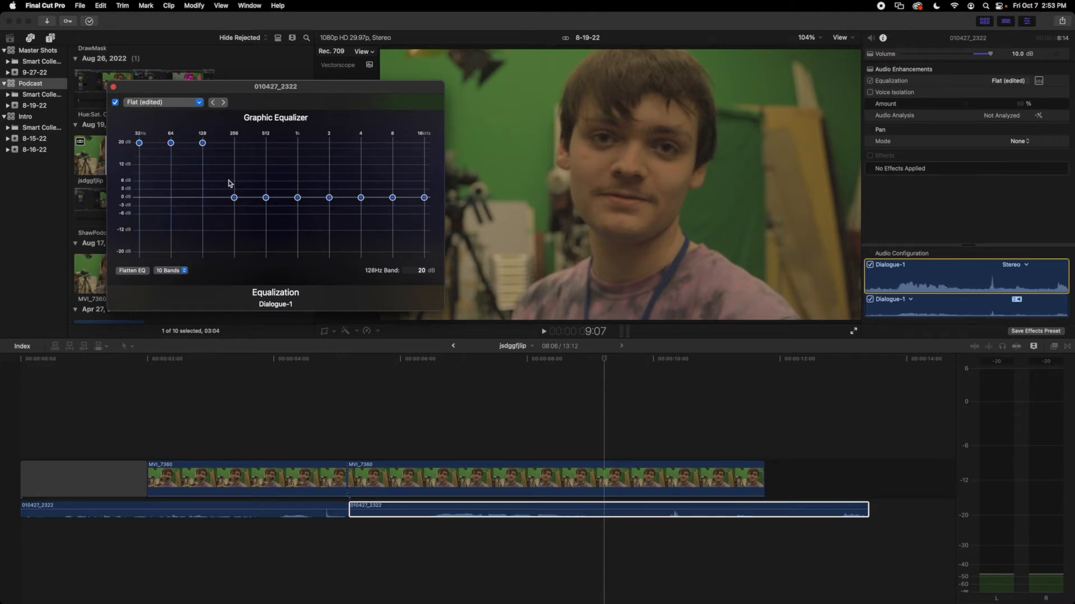
{"action": "left_click_drag", "start_coordinate": [234, 197], "coordinate": [233, 145]}
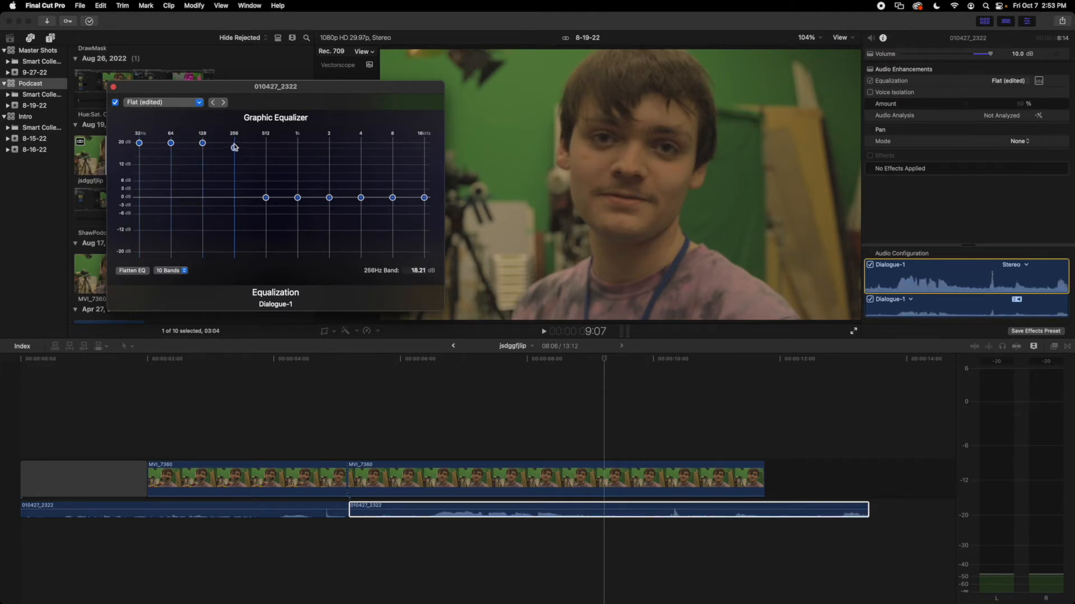
{"action": "left_click_drag", "start_coordinate": [425, 197], "coordinate": [424, 252]}
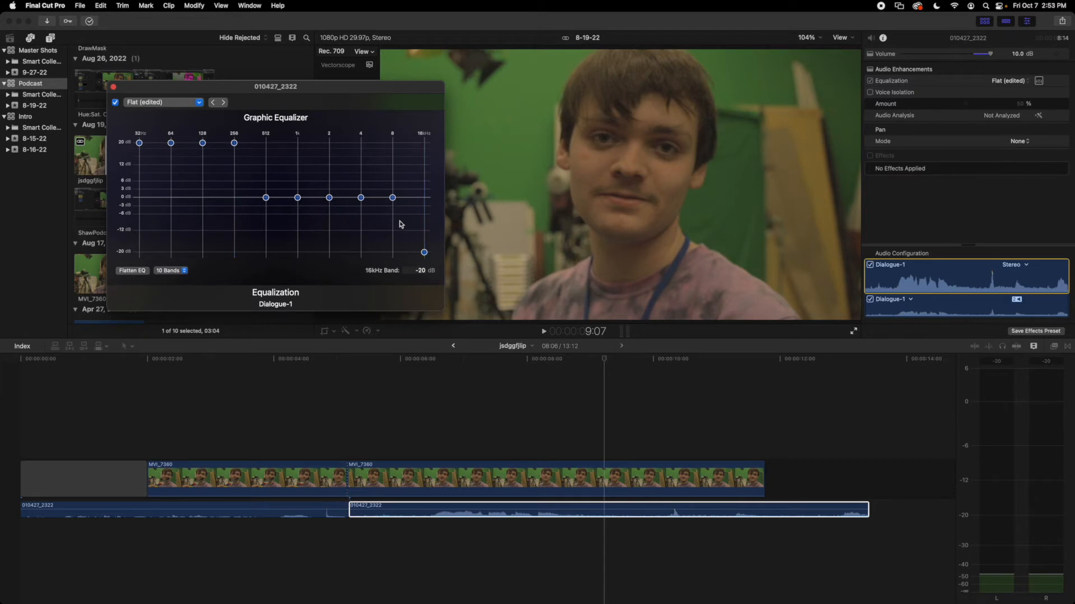